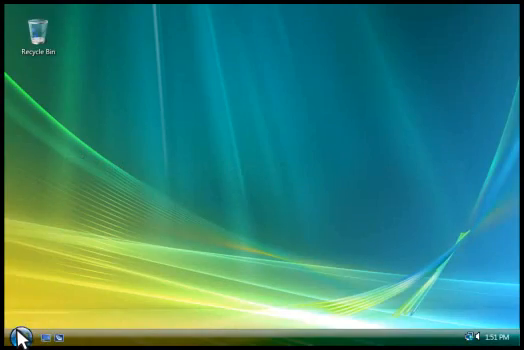
Step: Open the Windows Vista Start menu
click(12, 334)
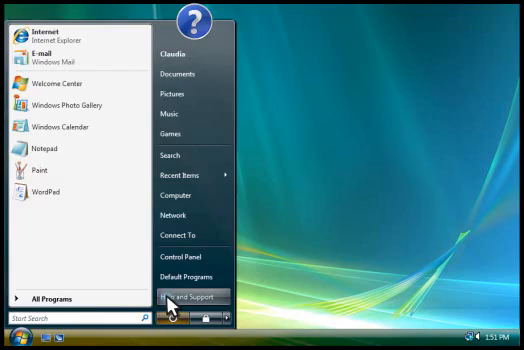
Step: Launch Windows Help and Support from the Start menu
click(196, 295)
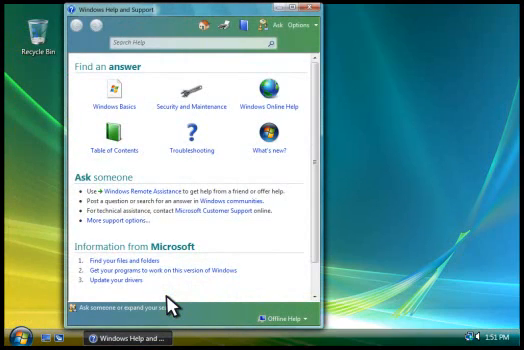
mouse_move(320, 320)
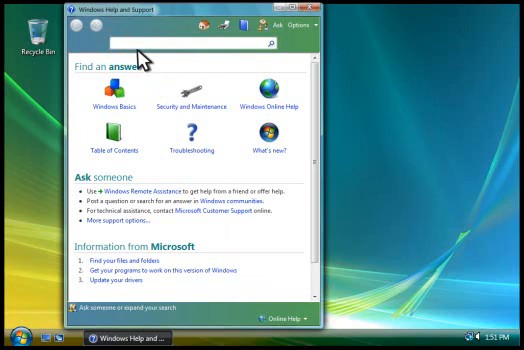
Step: Search help for 'file names', read the FAQ result, then go back to the home page
text(file names)
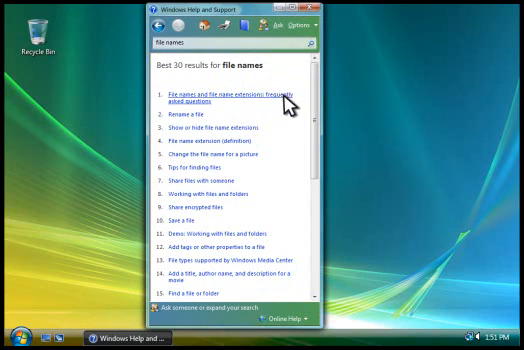
click(223, 91)
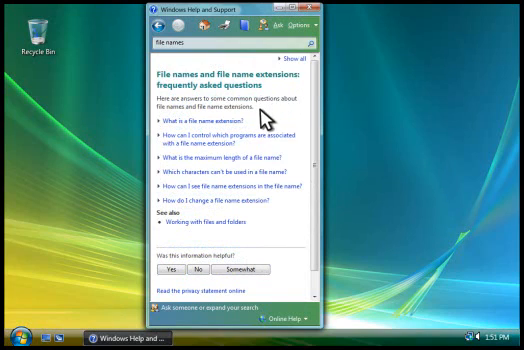
click(209, 120)
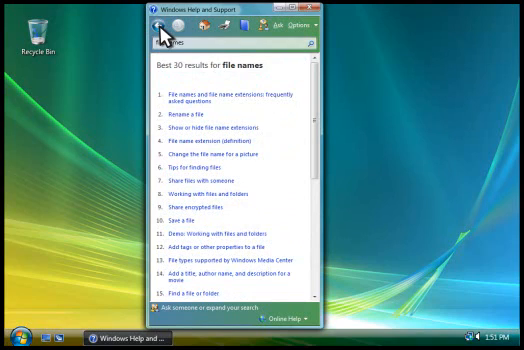
click(157, 24)
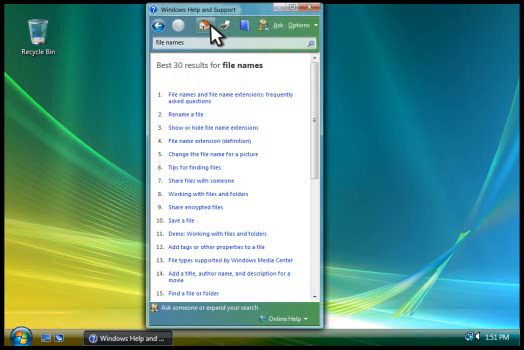
click(162, 25)
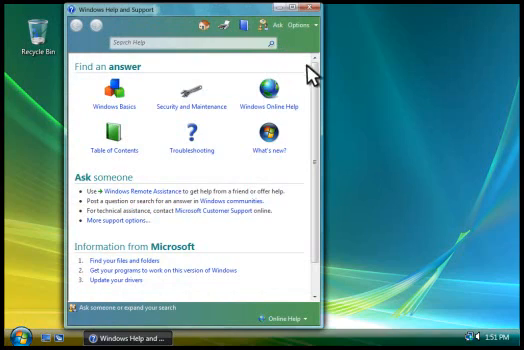
mouse_move(342, 192)
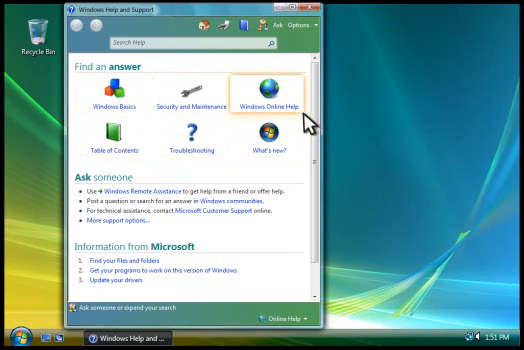
mouse_move(257, 117)
text(file names)
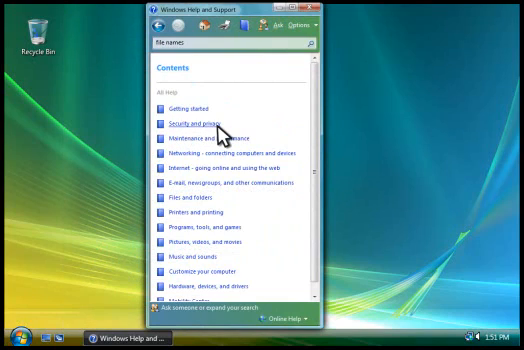
Step: Open the Security and privacy topic from the help table of contents
click(197, 116)
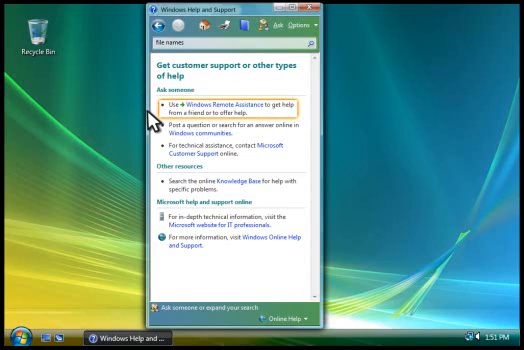
mouse_move(167, 125)
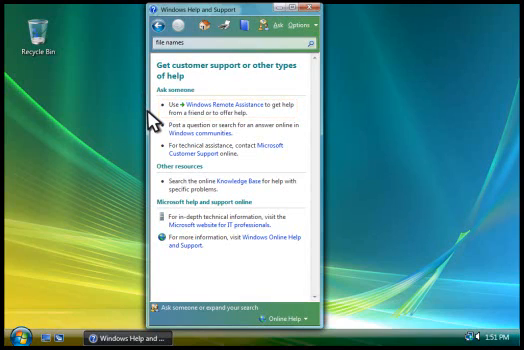
mouse_move(153, 128)
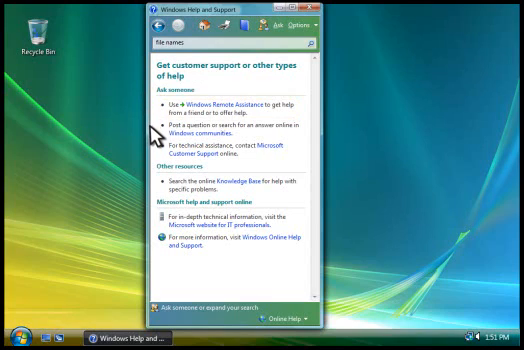
mouse_move(165, 130)
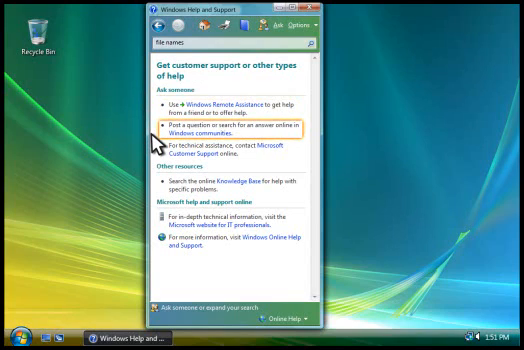
mouse_move(200, 130)
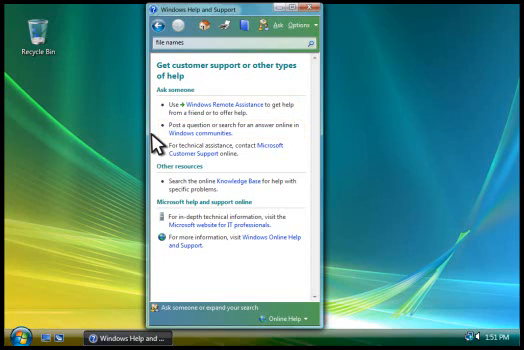